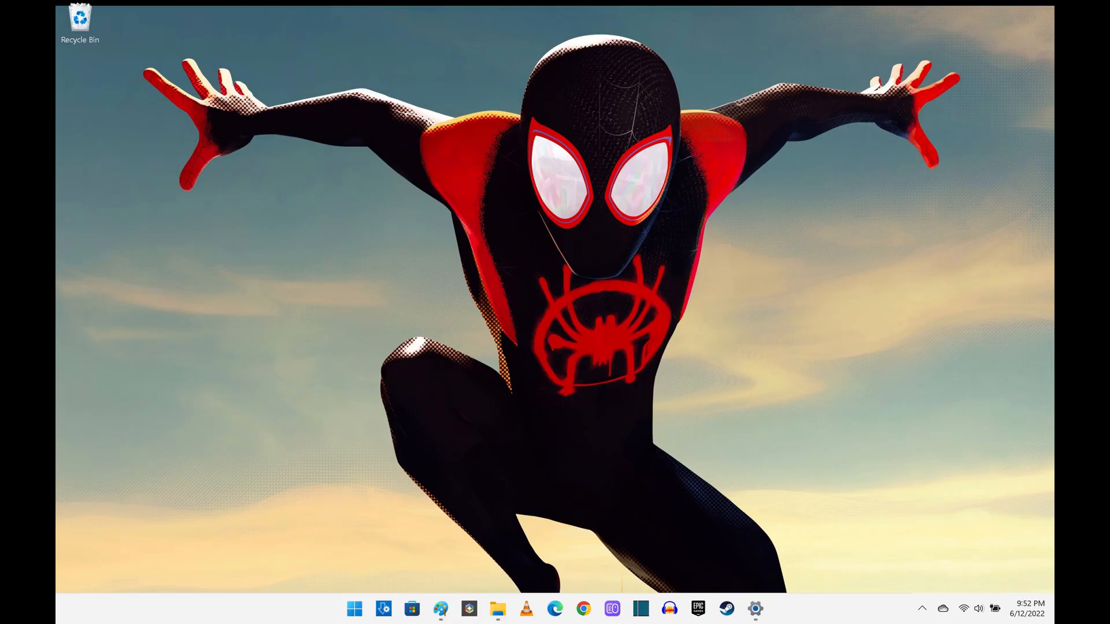
# - Go to the System > Recovery page in Settings
pyautogui.click(755, 610)
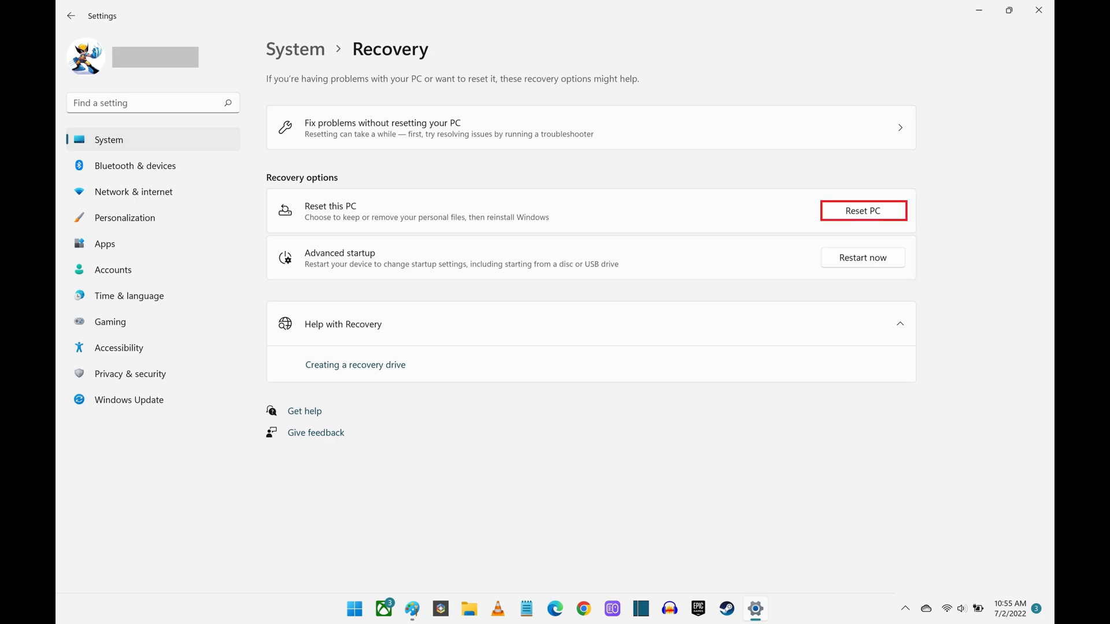
# - Start Reset this PC and reach the choice between cloud download and local reinstall
pyautogui.click(862, 210)
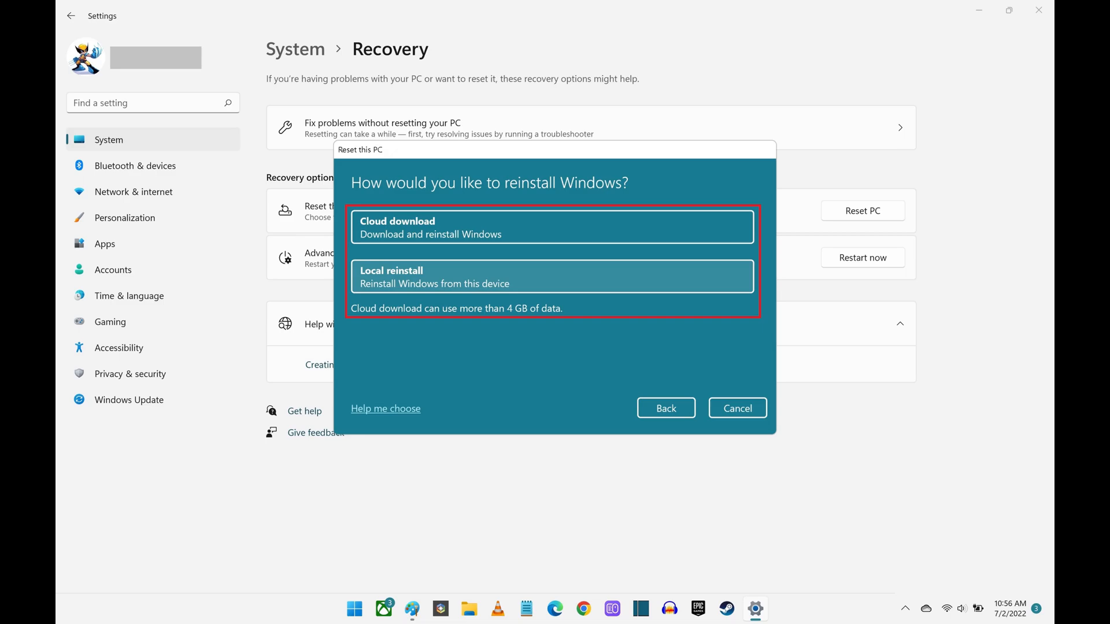
# - Choose Local reinstall and bring up the additional reset settings to change them
pyautogui.click(550, 277)
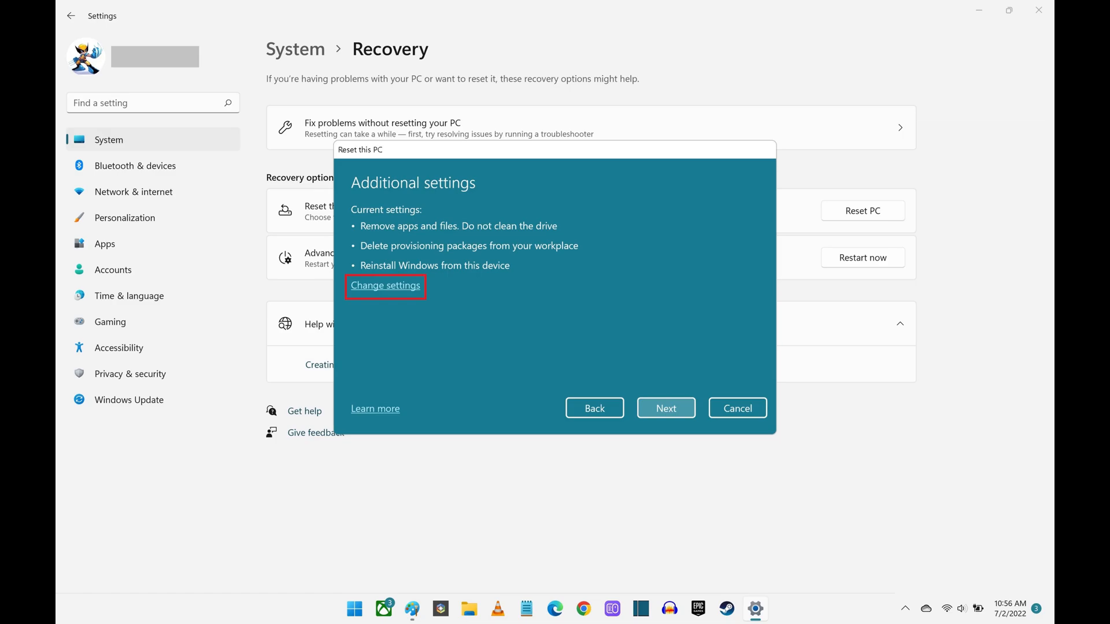
pyautogui.click(384, 286)
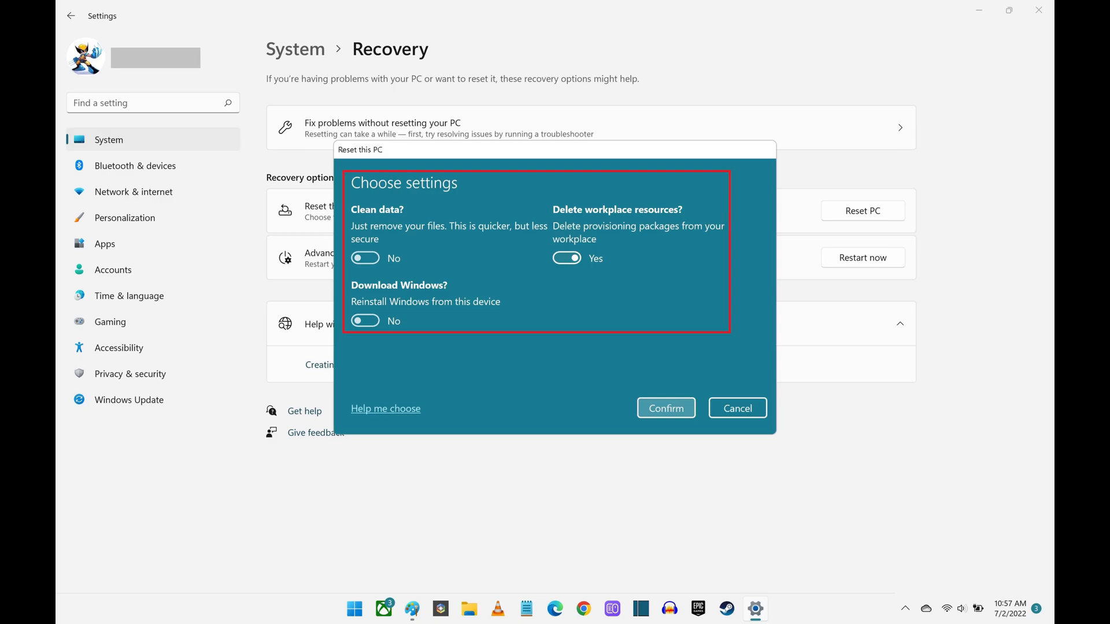
pyautogui.moveTo(666, 409)
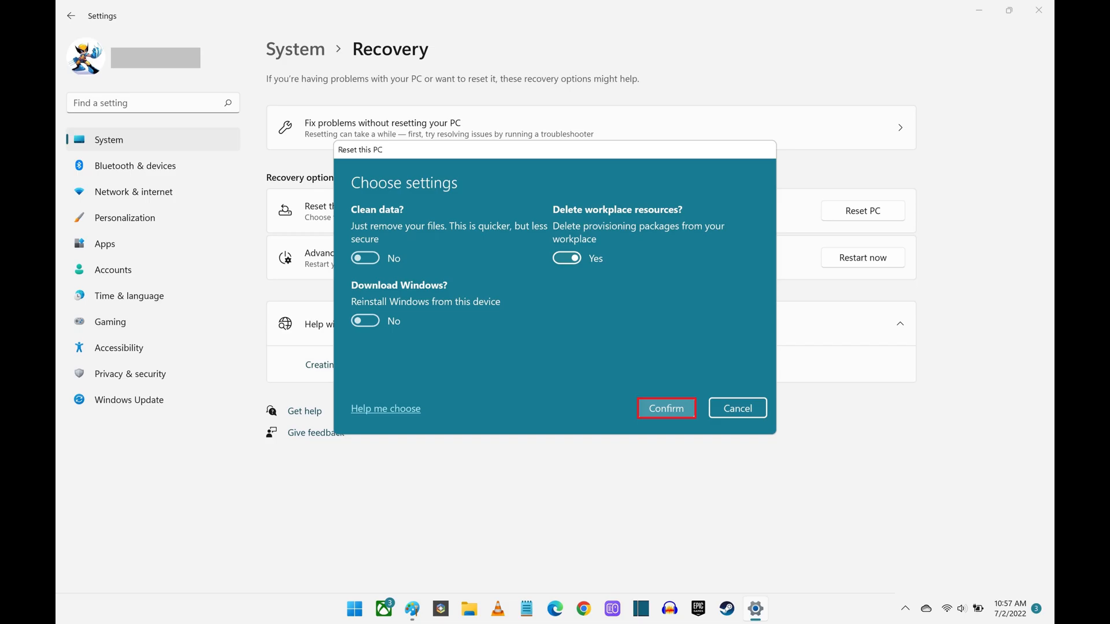
# - Confirm the reset settings and begin the reset, reaching 'Preparing to reset' at 1%
pyautogui.click(666, 408)
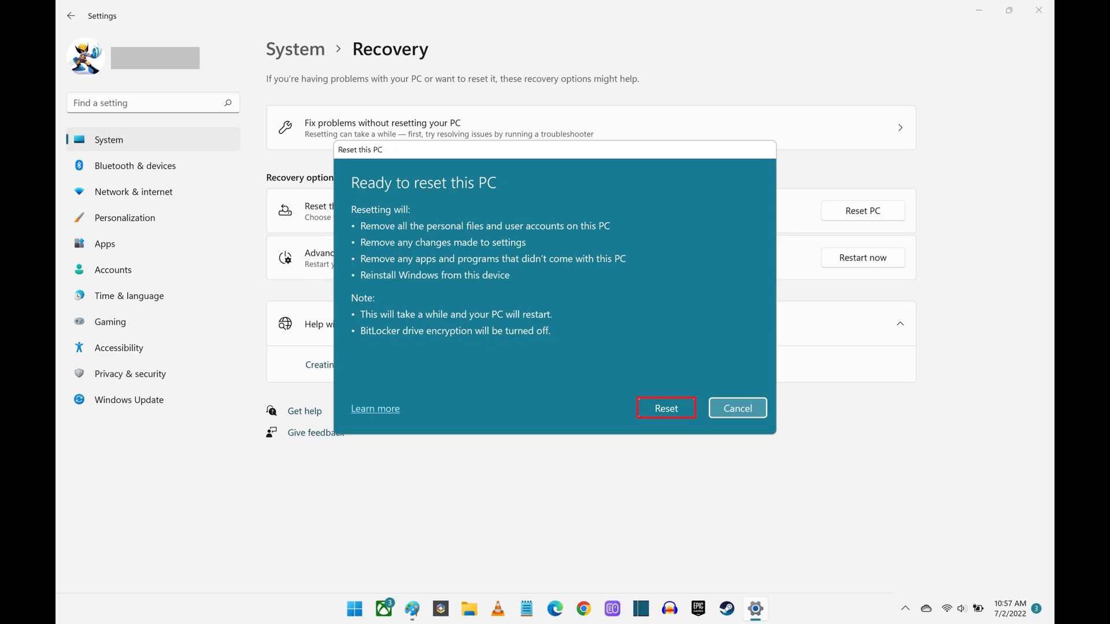
pyautogui.click(665, 409)
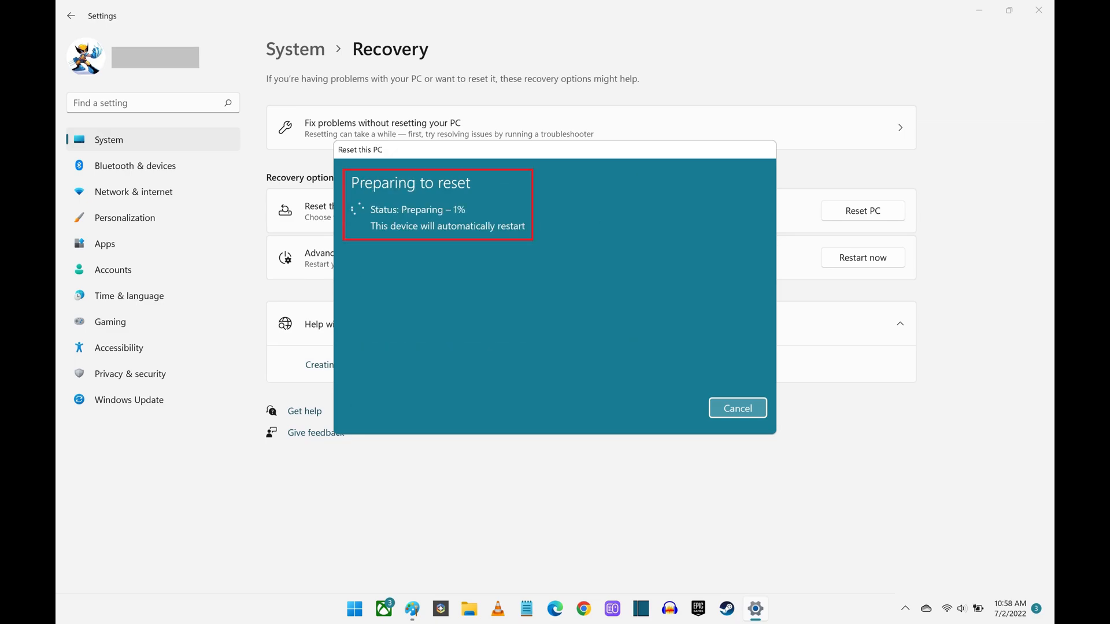